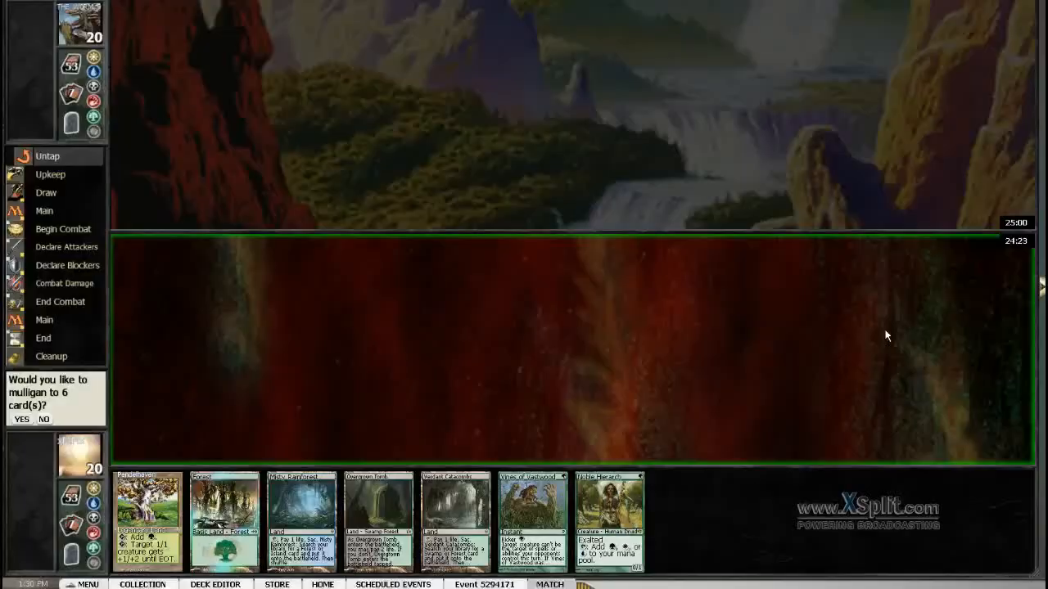
mouse_move(883, 337)
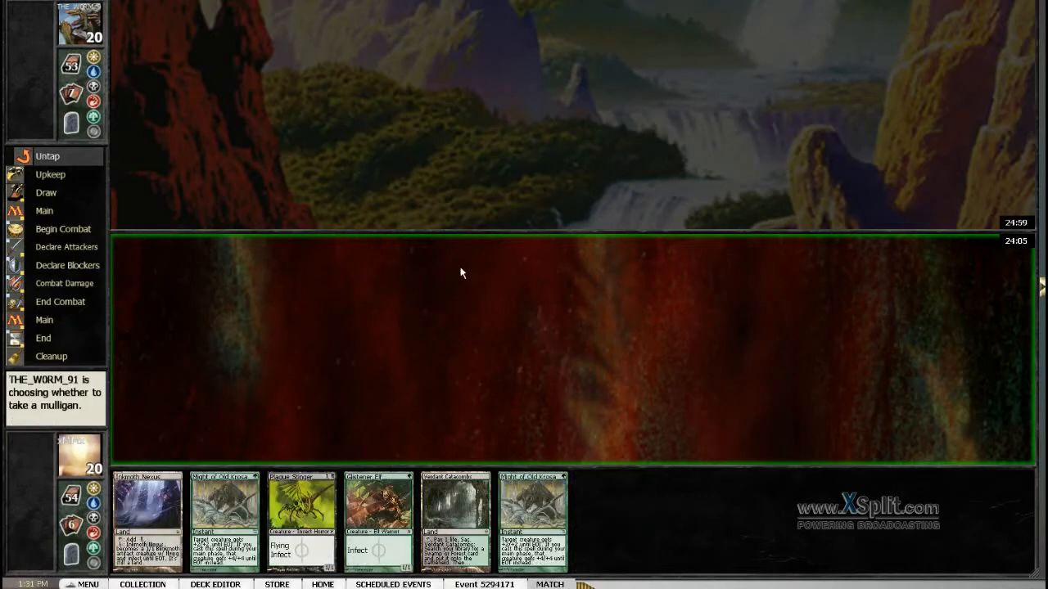
mouse_move(419, 257)
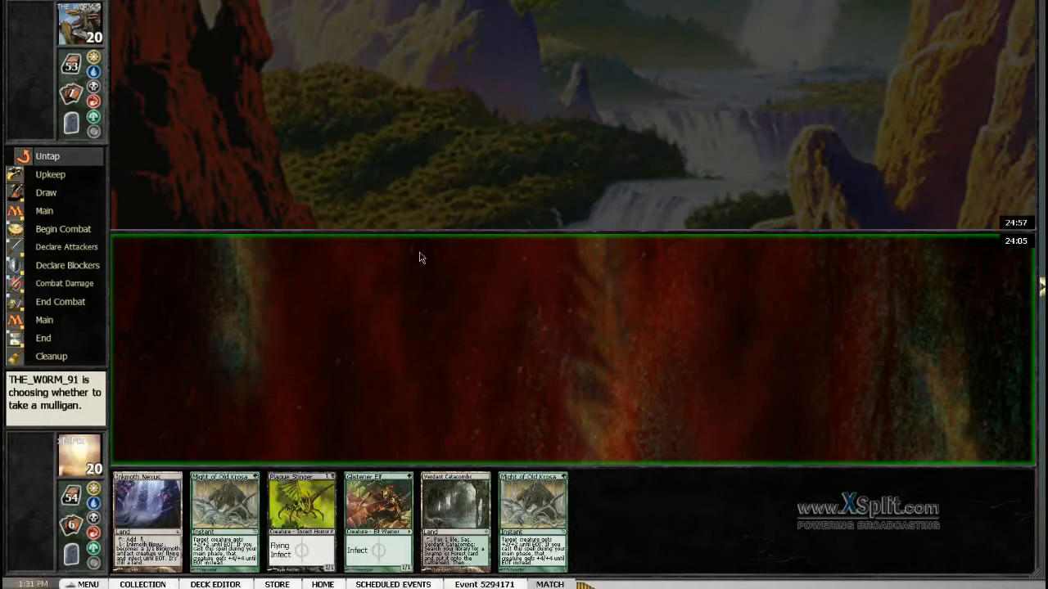
mouse_move(440, 441)
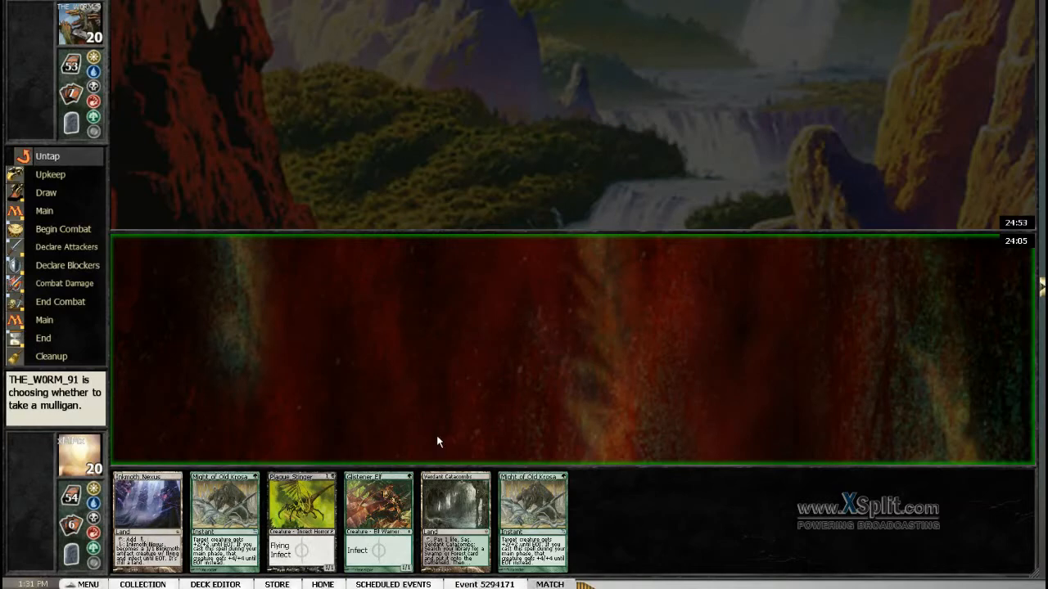
mouse_move(562, 520)
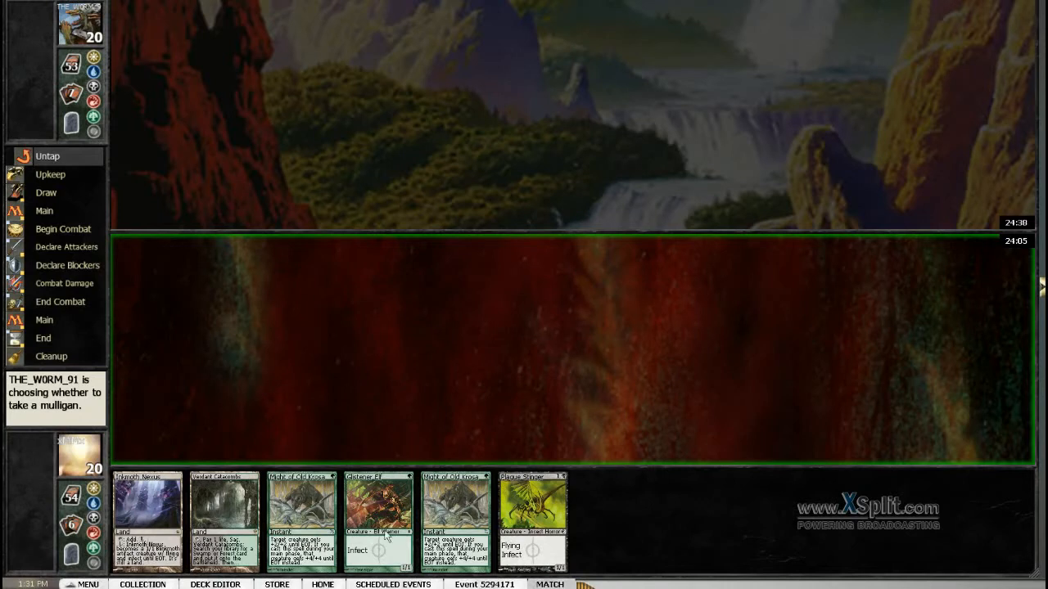
mouse_move(358, 495)
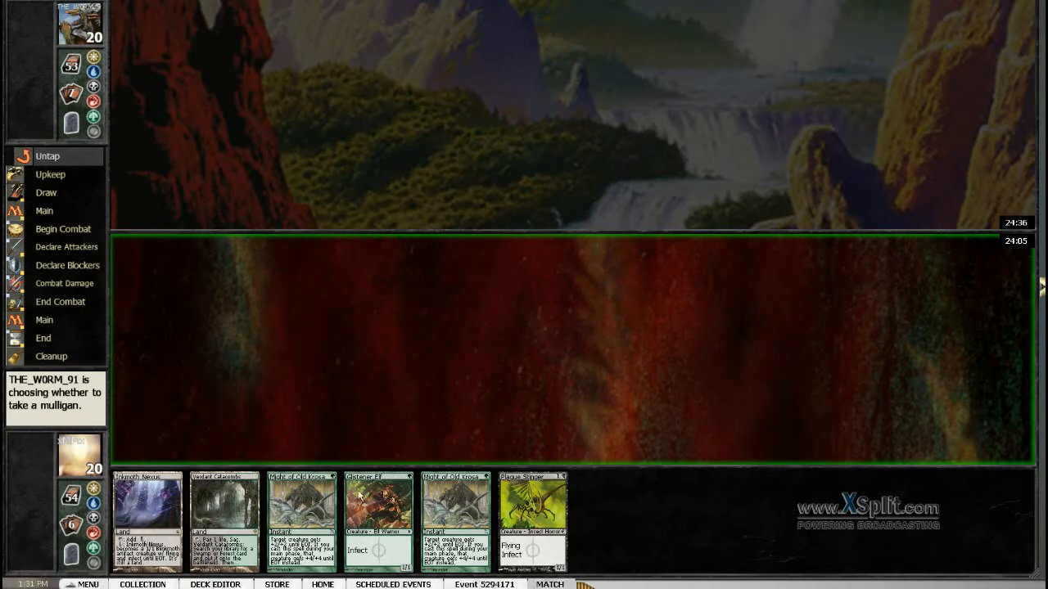
mouse_move(378, 507)
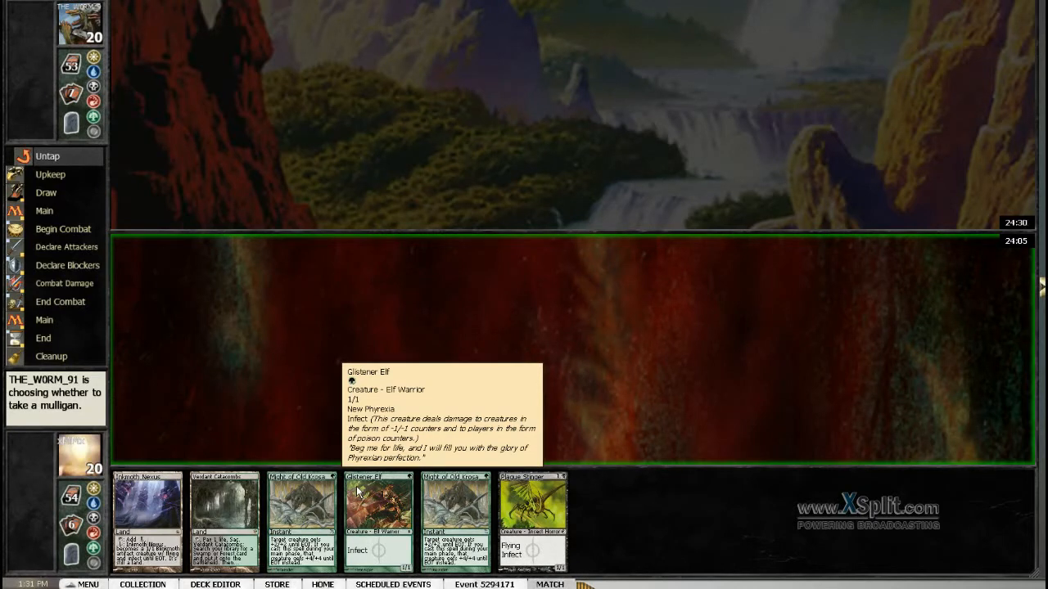
mouse_move(432, 281)
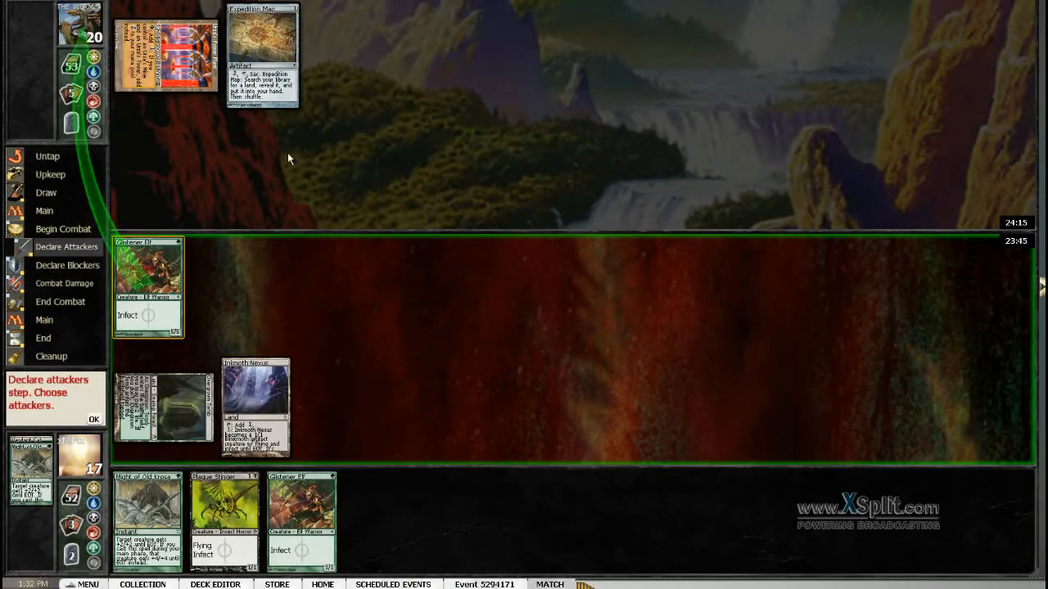
Attack with Glistener Elf this turn and again on the following turn
click(93, 419)
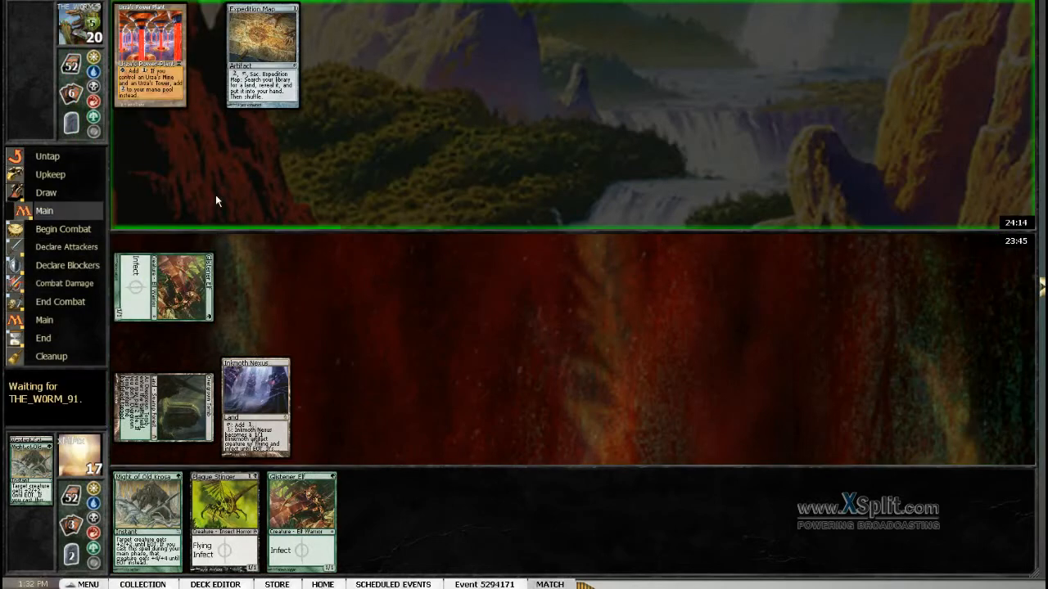
mouse_move(235, 218)
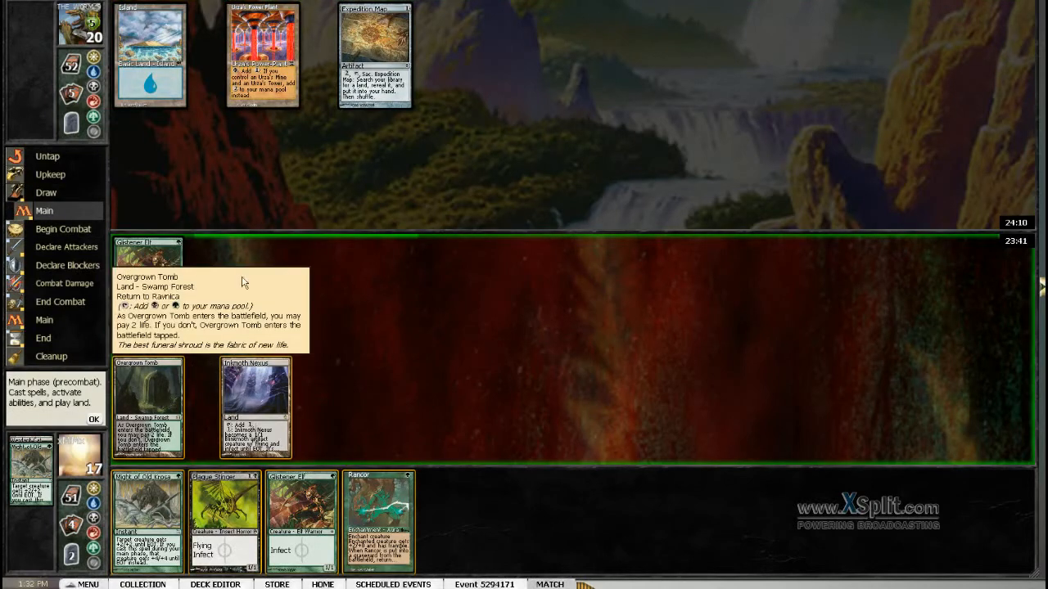
mouse_move(289, 276)
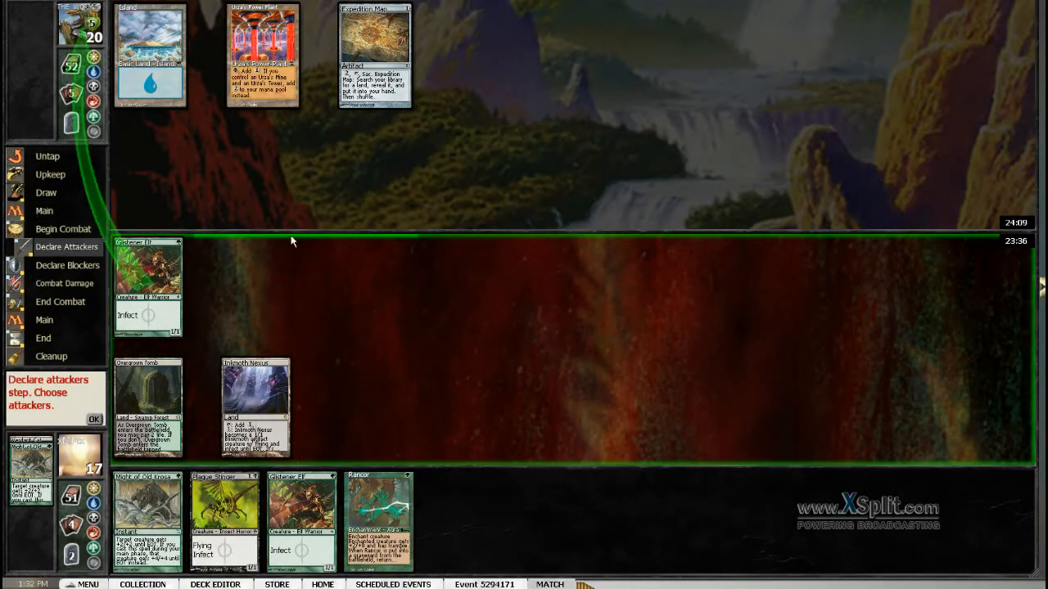
click(93, 419)
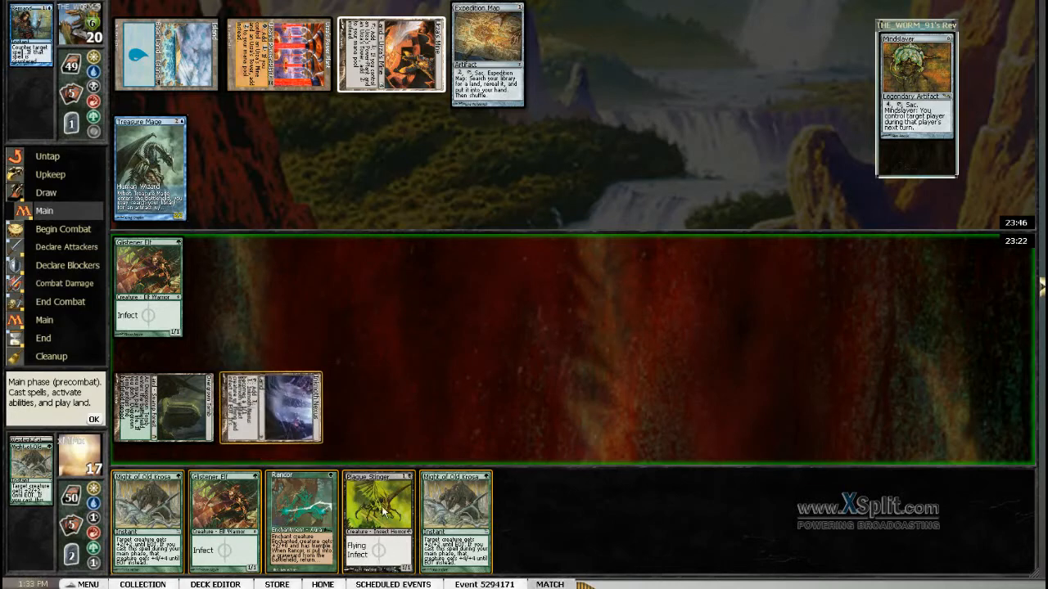
mouse_move(378, 512)
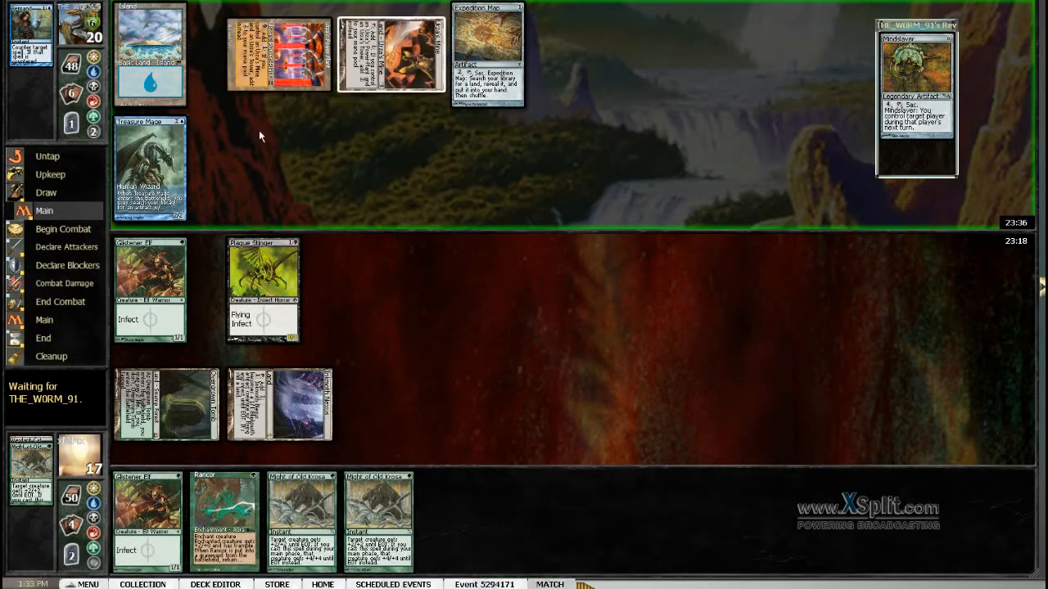
mouse_move(344, 141)
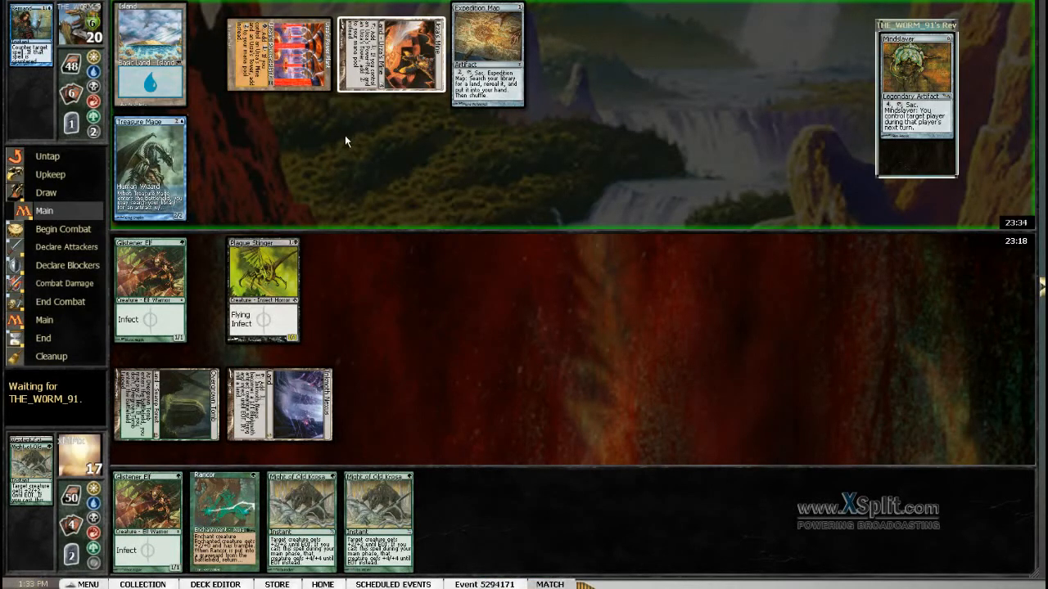
mouse_move(393, 167)
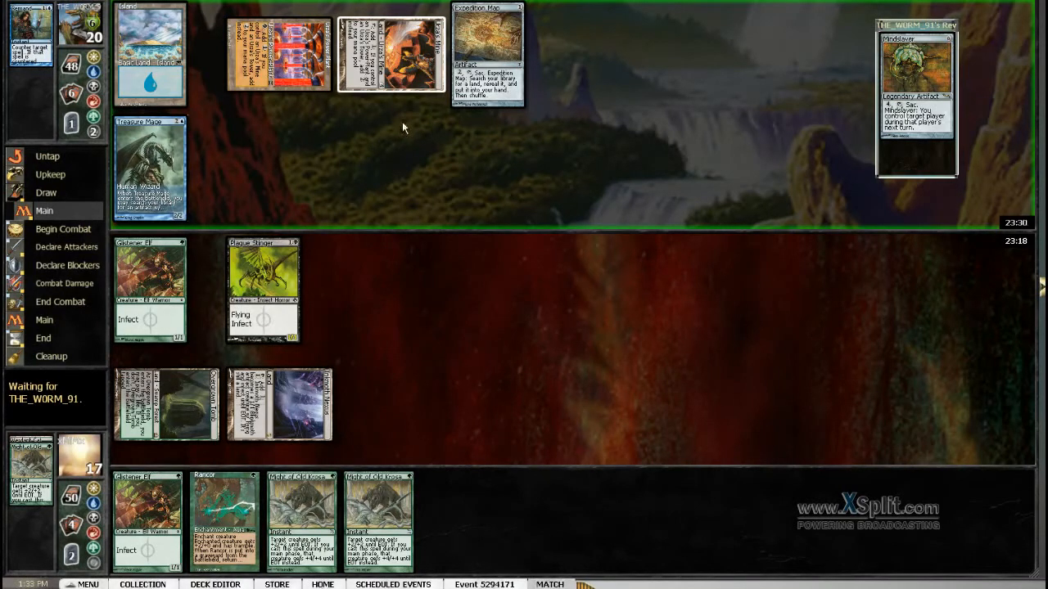
mouse_move(487, 53)
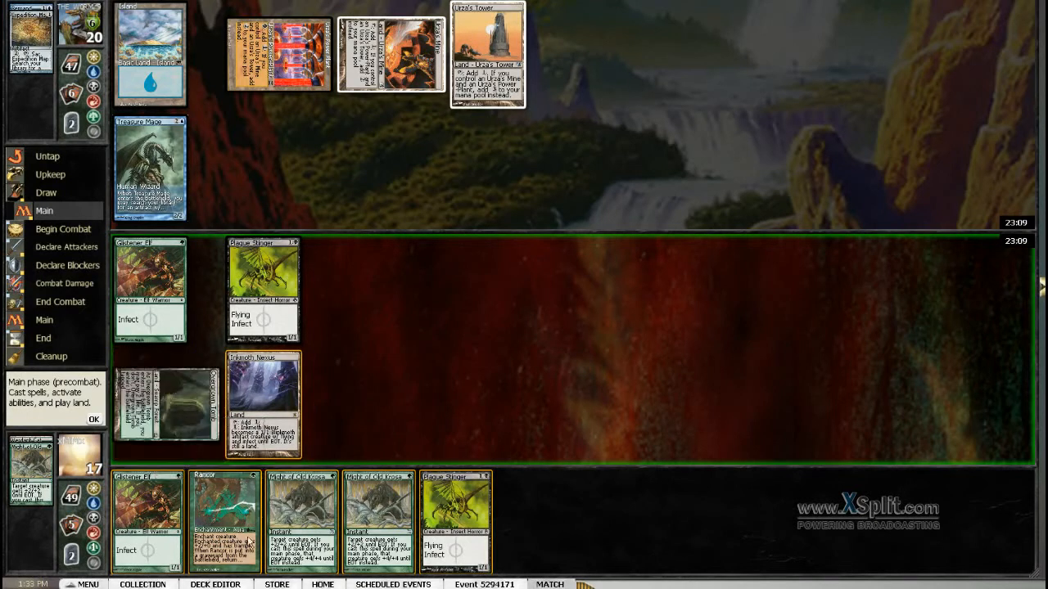
mouse_move(366, 344)
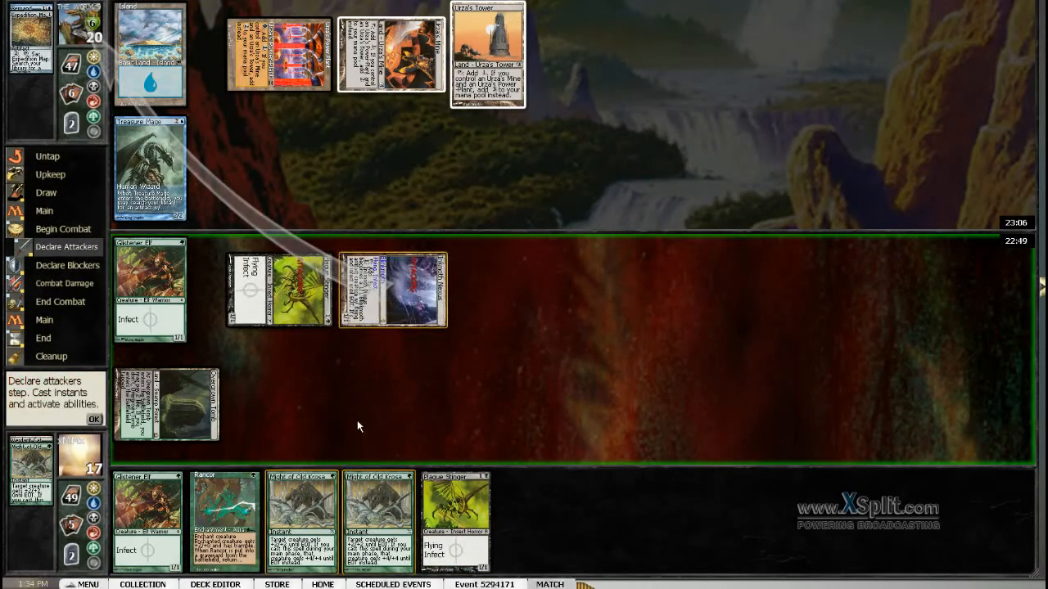
Let the declared Plague Stinger and Inkmoth Nexus attack go through
click(93, 420)
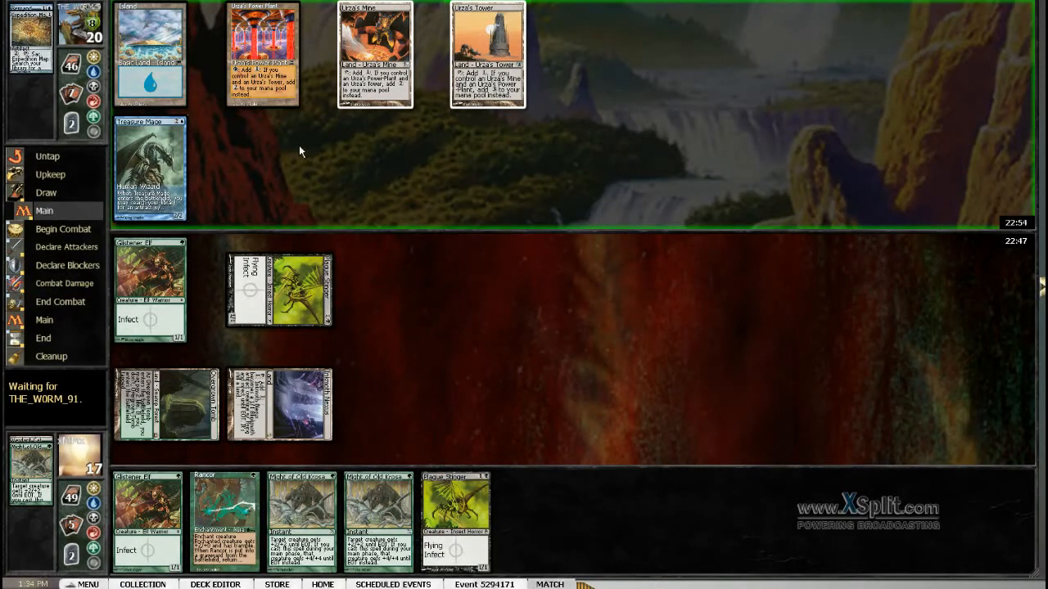
mouse_move(172, 406)
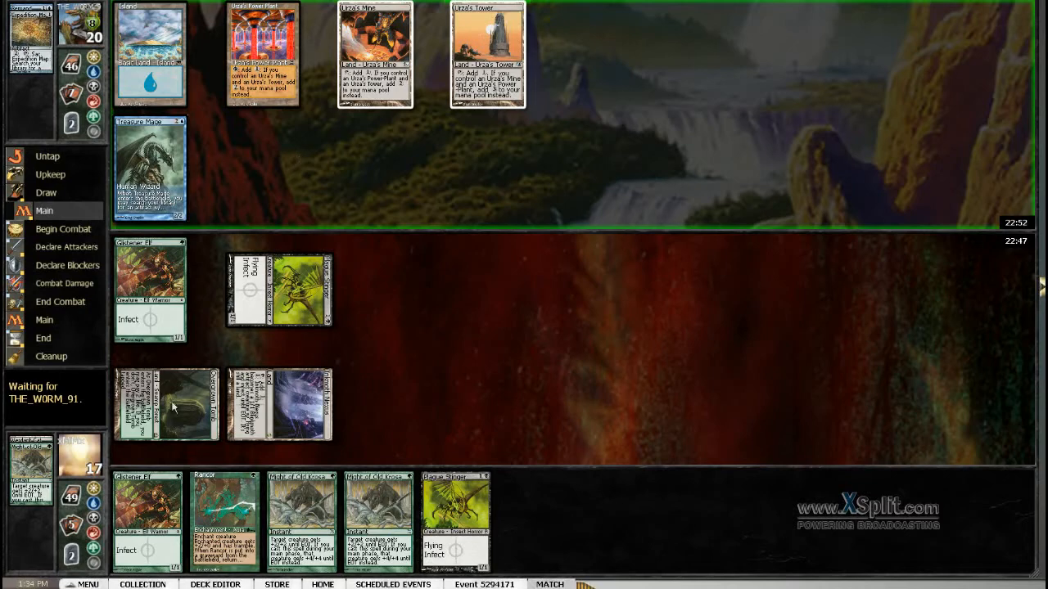
mouse_move(367, 443)
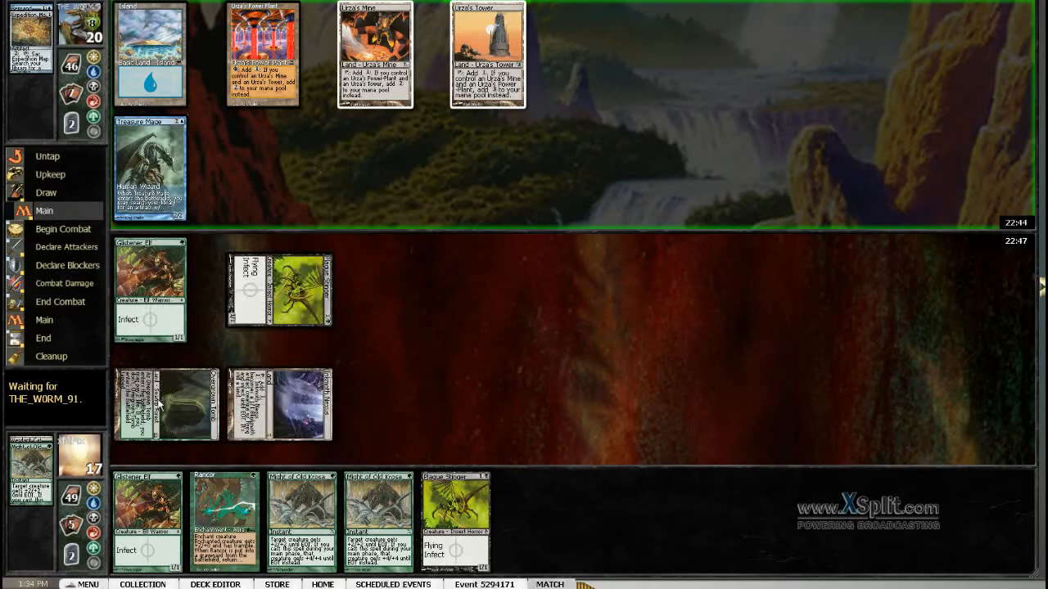
mouse_move(349, 143)
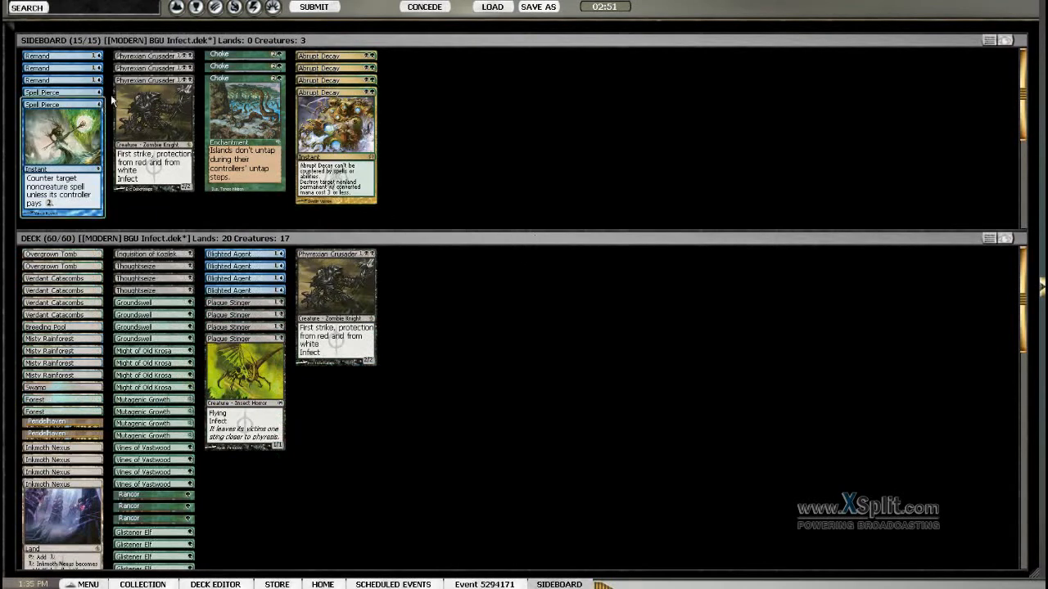
Submit the sideboarded BGU Infect deck to start game two
click(61, 56)
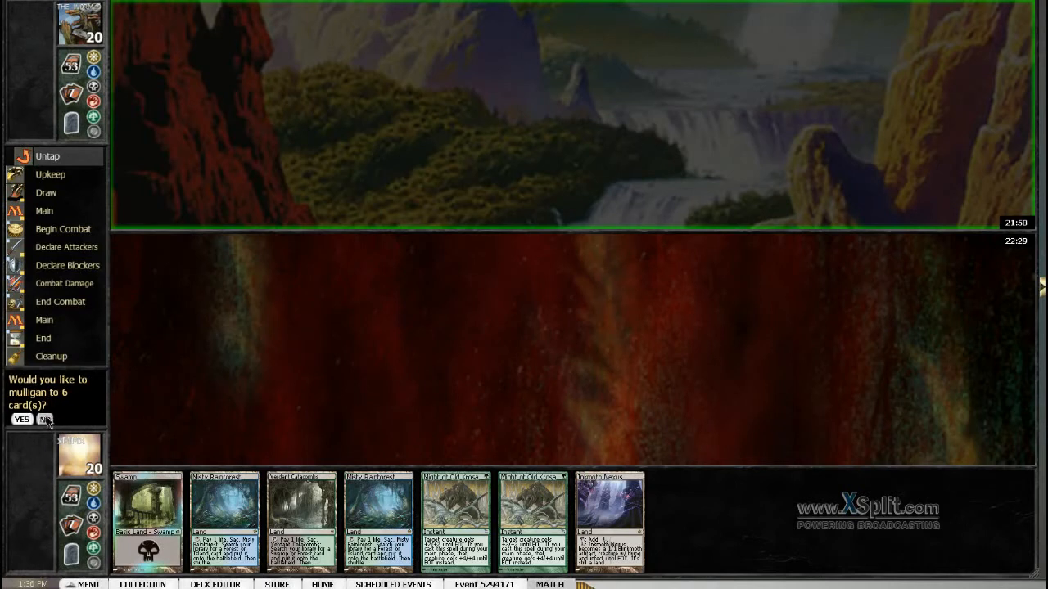
Keep the seven-card hand and pay 2 life for an untapped Overgrown Tomb
click(44, 419)
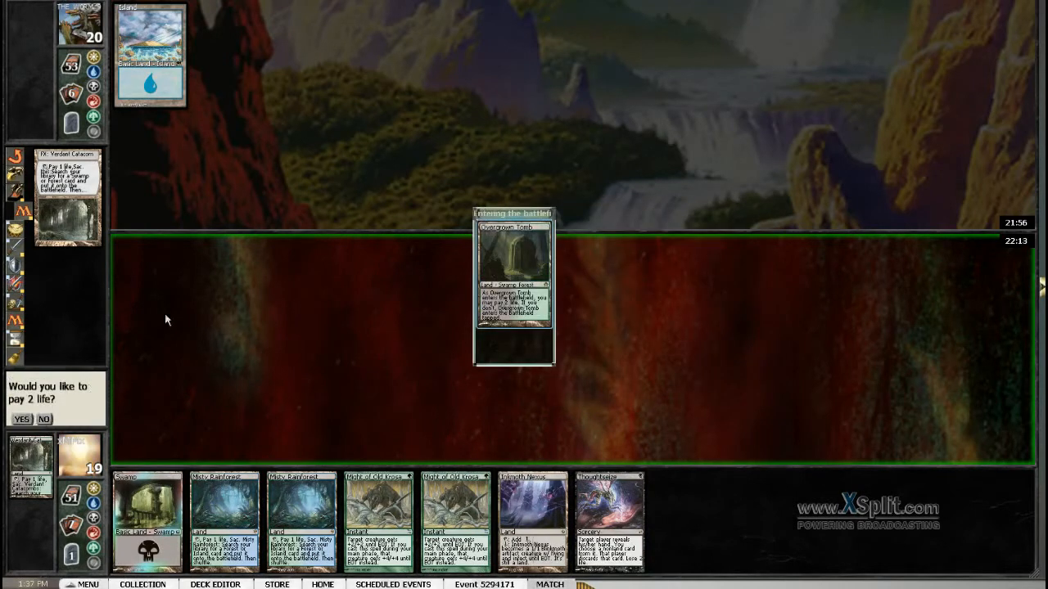
click(22, 419)
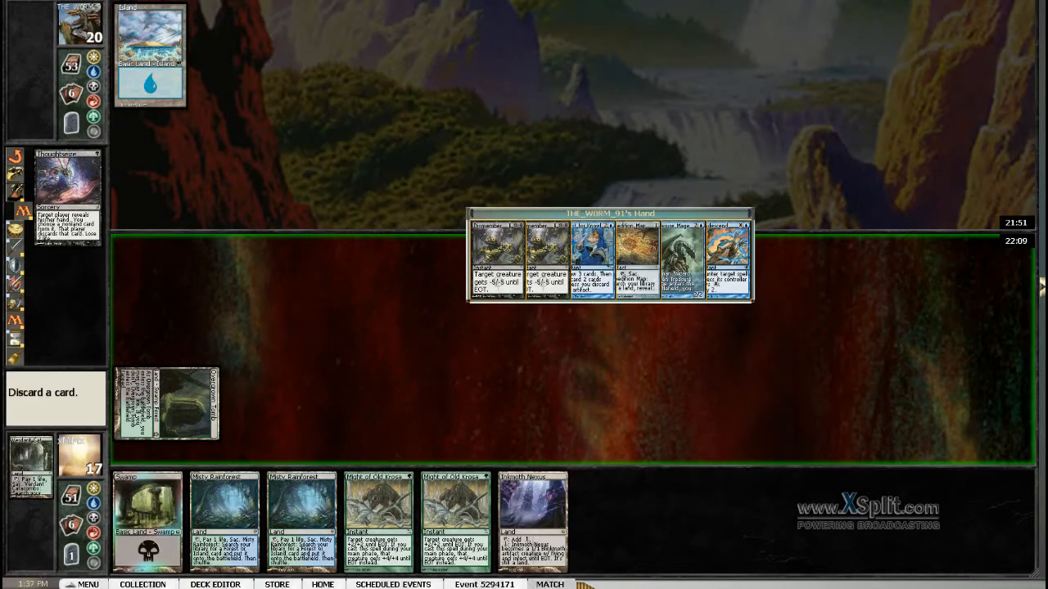
mouse_move(663, 341)
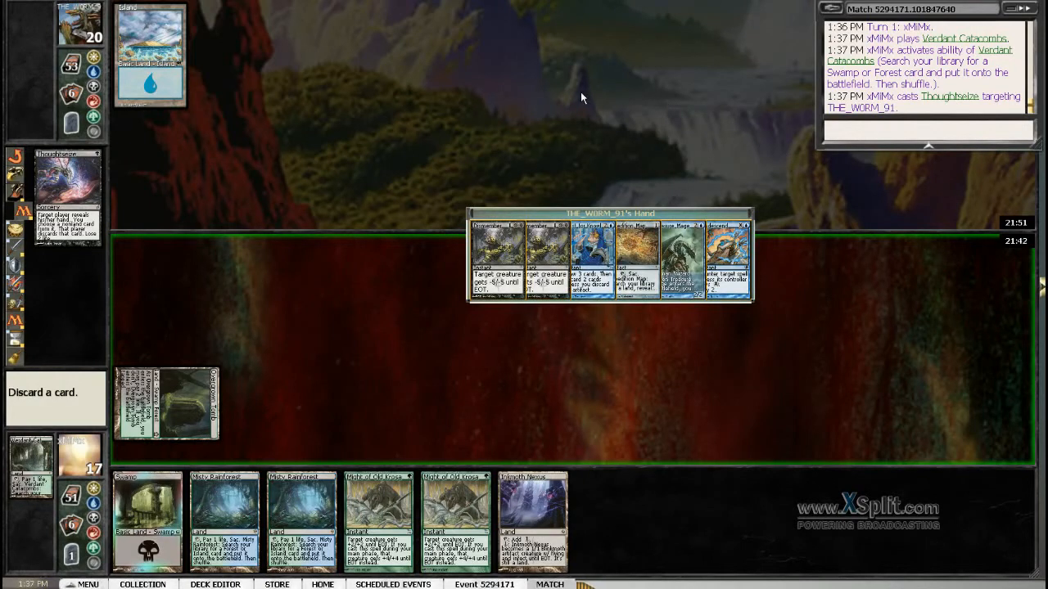
mouse_move(595, 94)
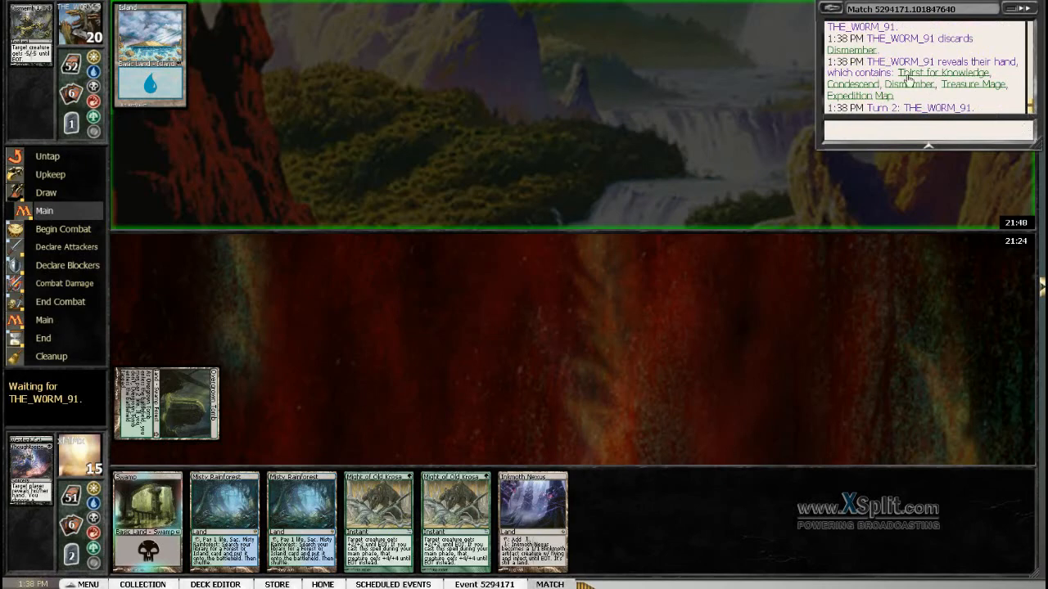
mouse_move(248, 284)
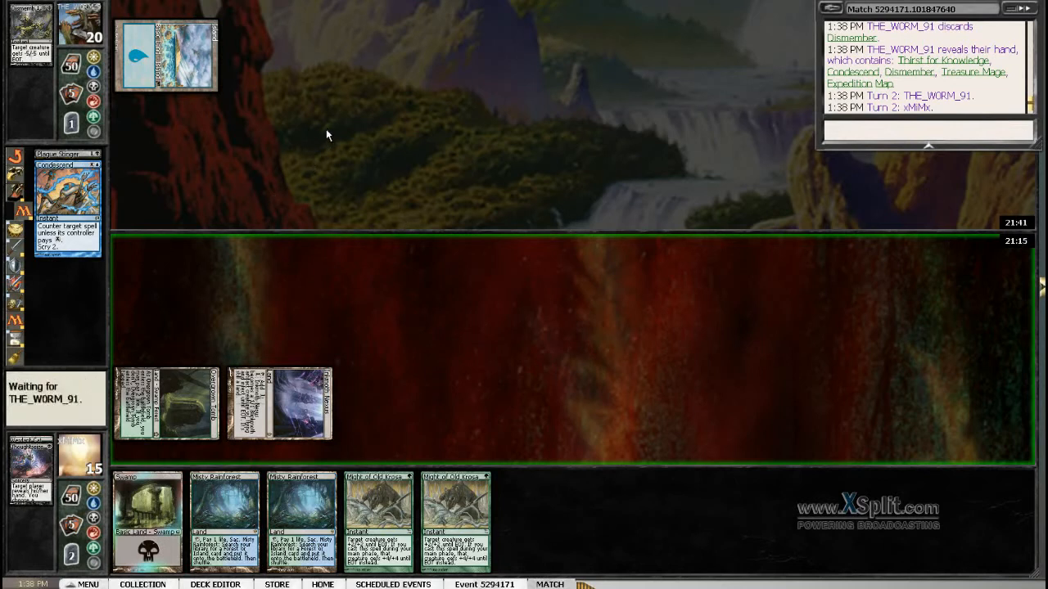
mouse_move(882, 81)
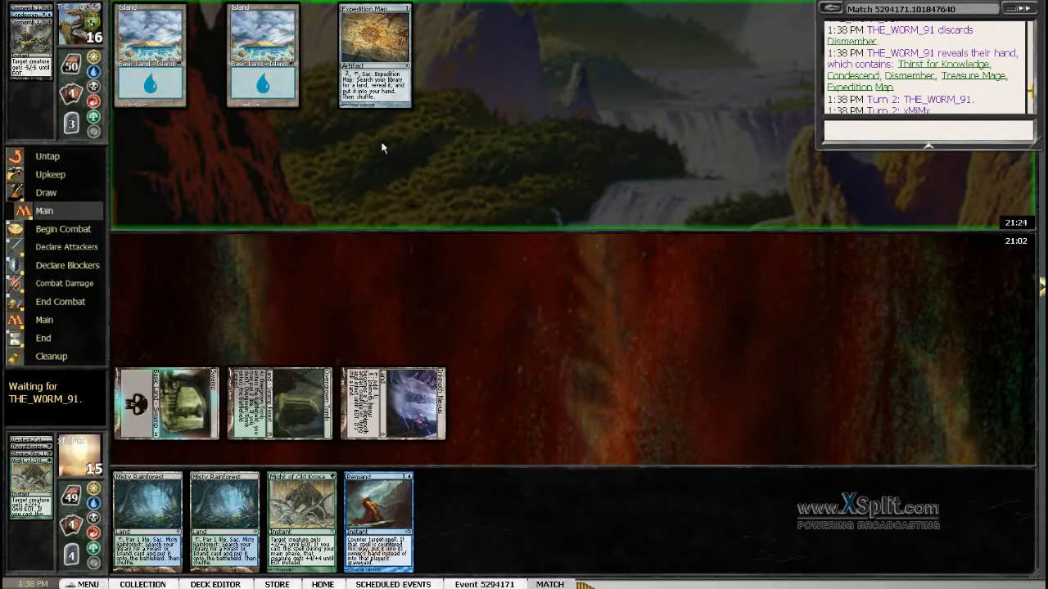
mouse_move(933, 93)
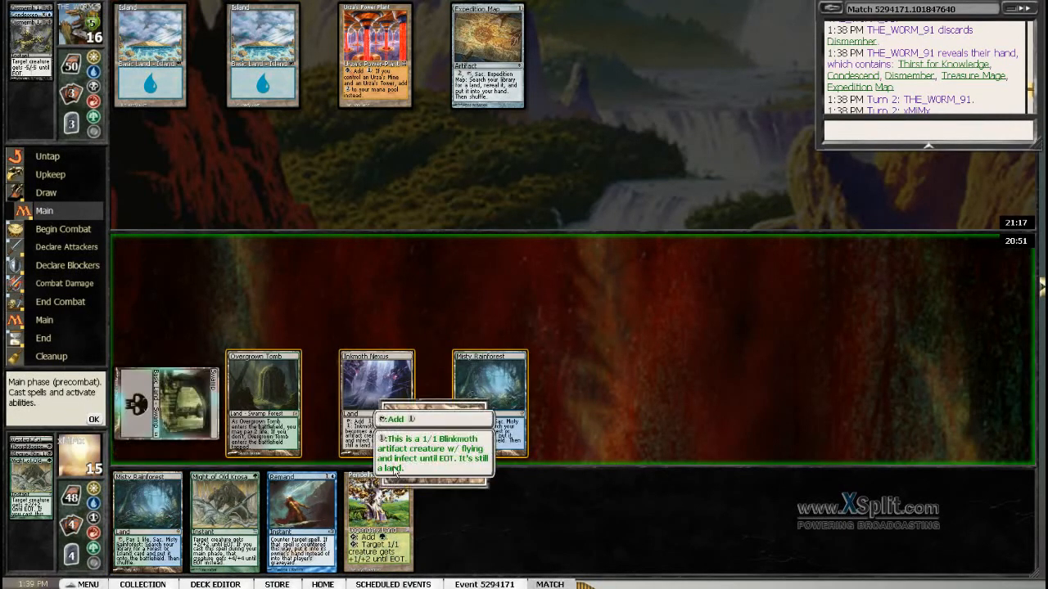
mouse_move(426, 260)
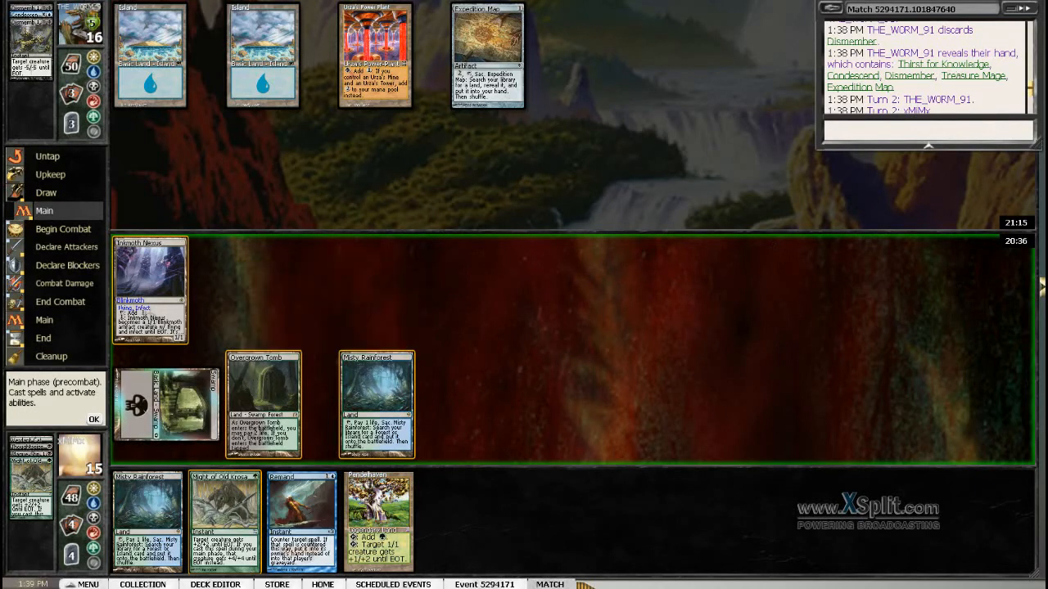
mouse_move(292, 248)
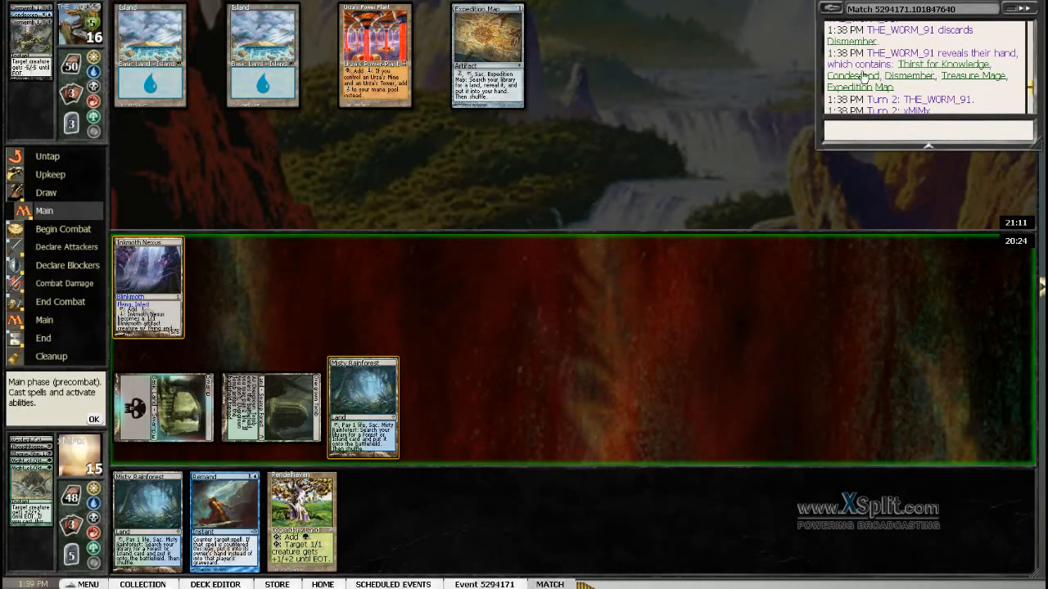
mouse_move(760, 69)
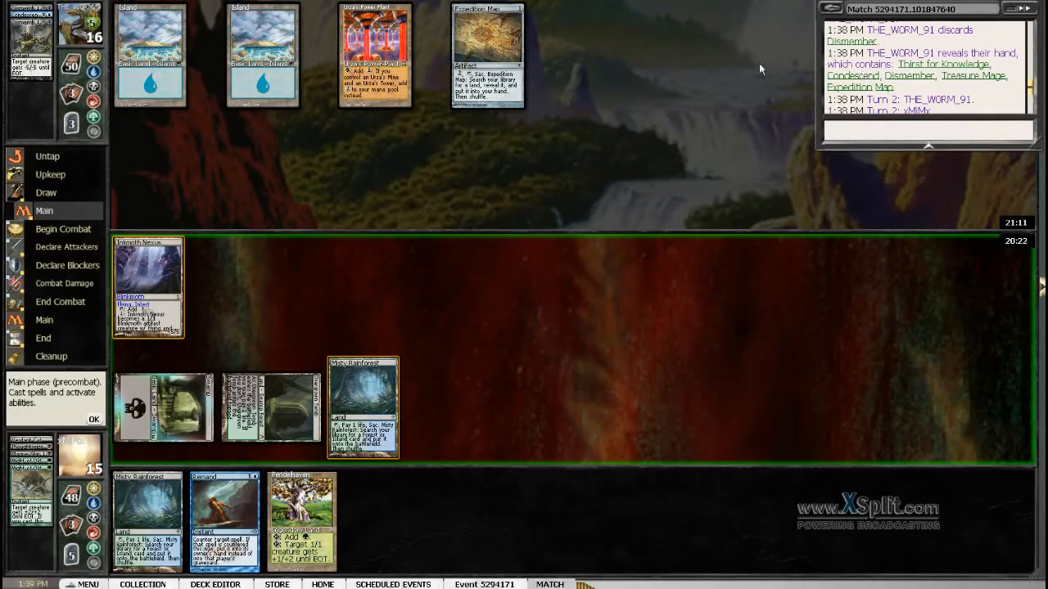
Attack with Inkmoth Nexus, let Thirst for Knowledge resolve, then dismiss Game Results for standings
click(94, 419)
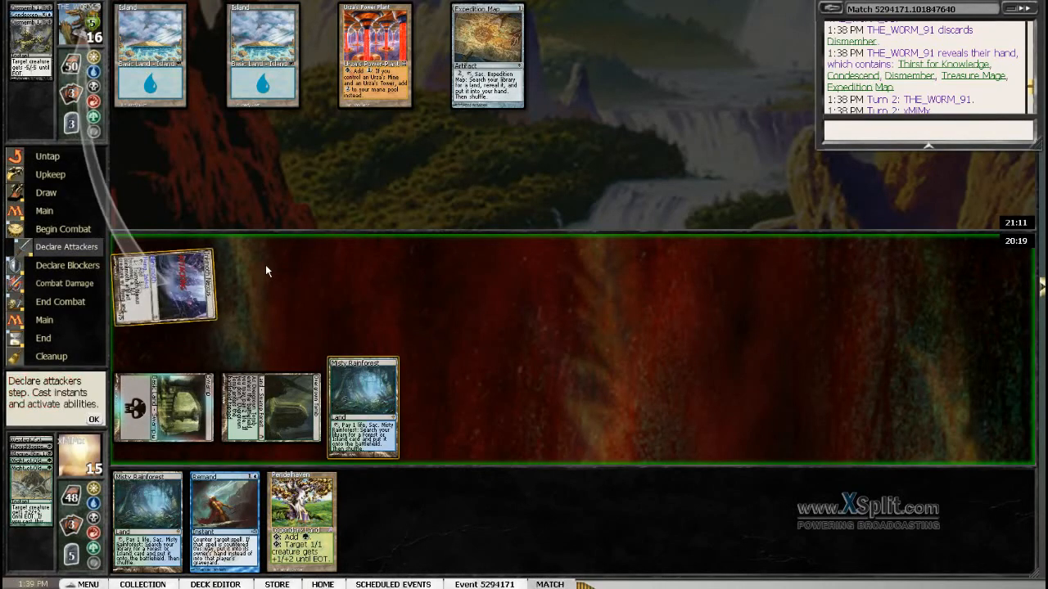
click(94, 420)
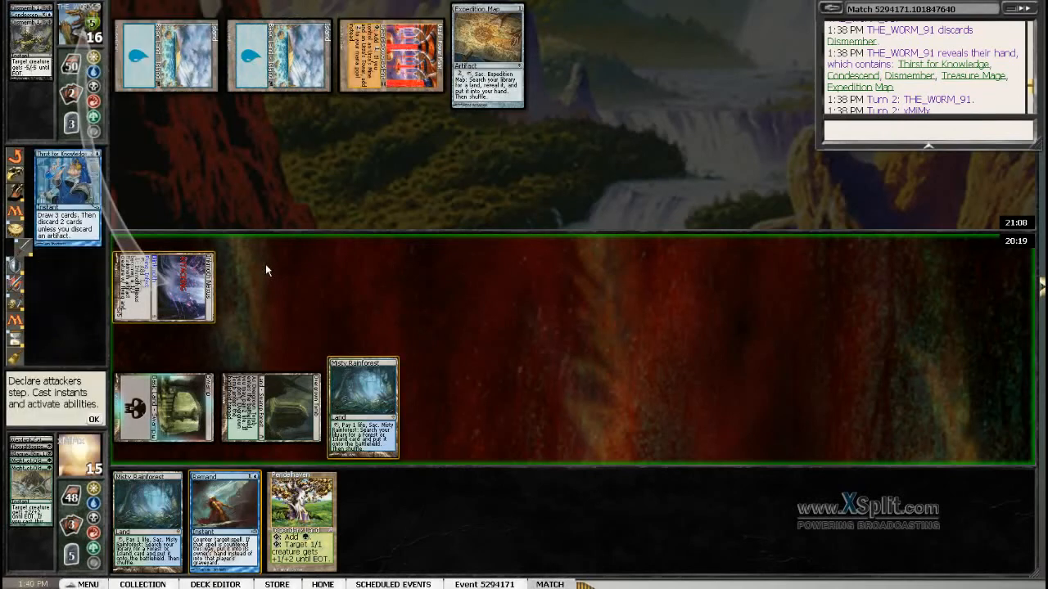
click(93, 418)
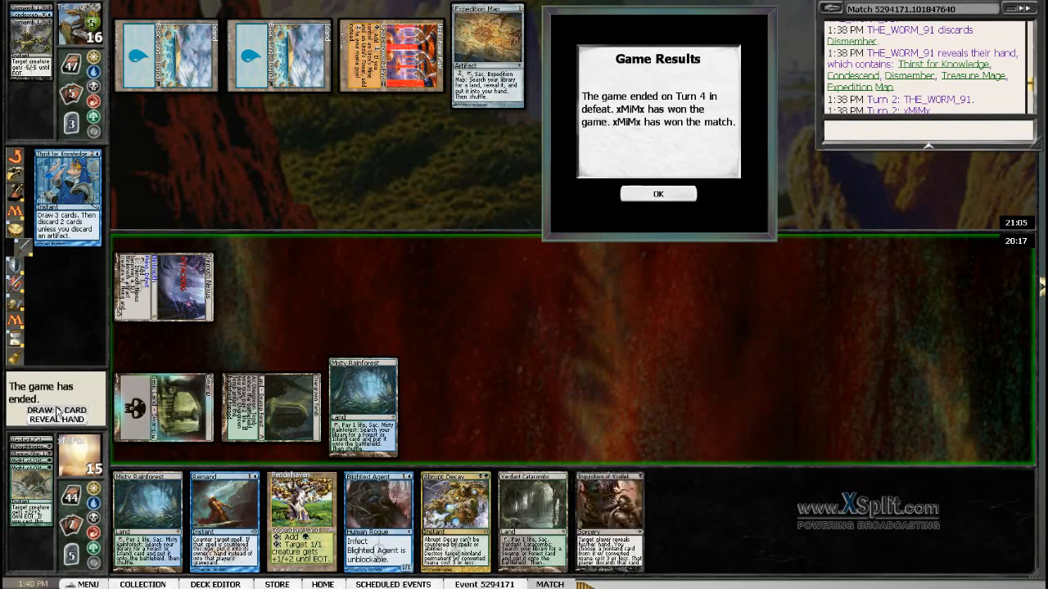
click(657, 194)
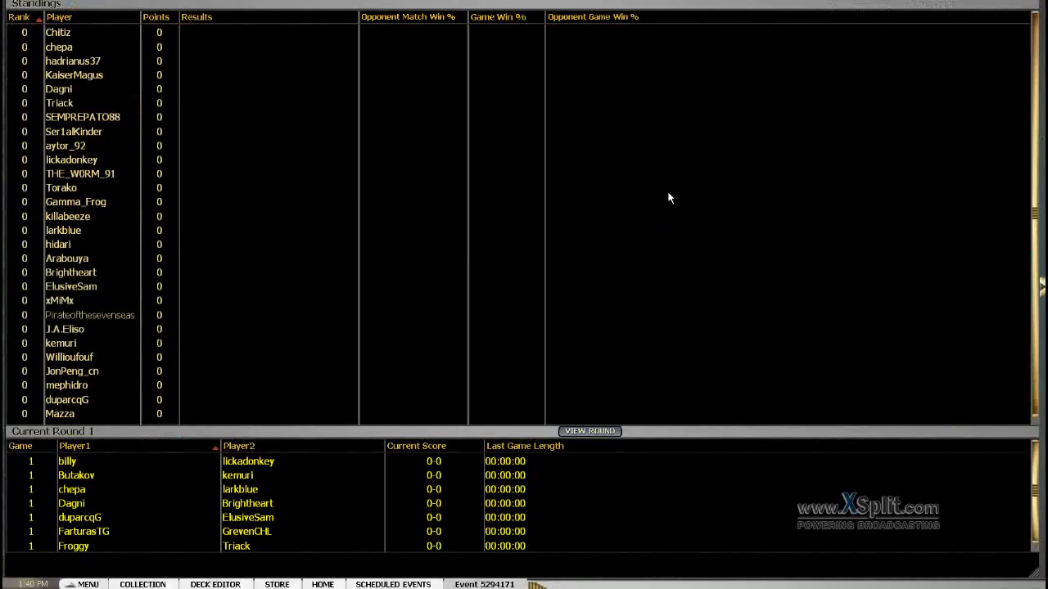